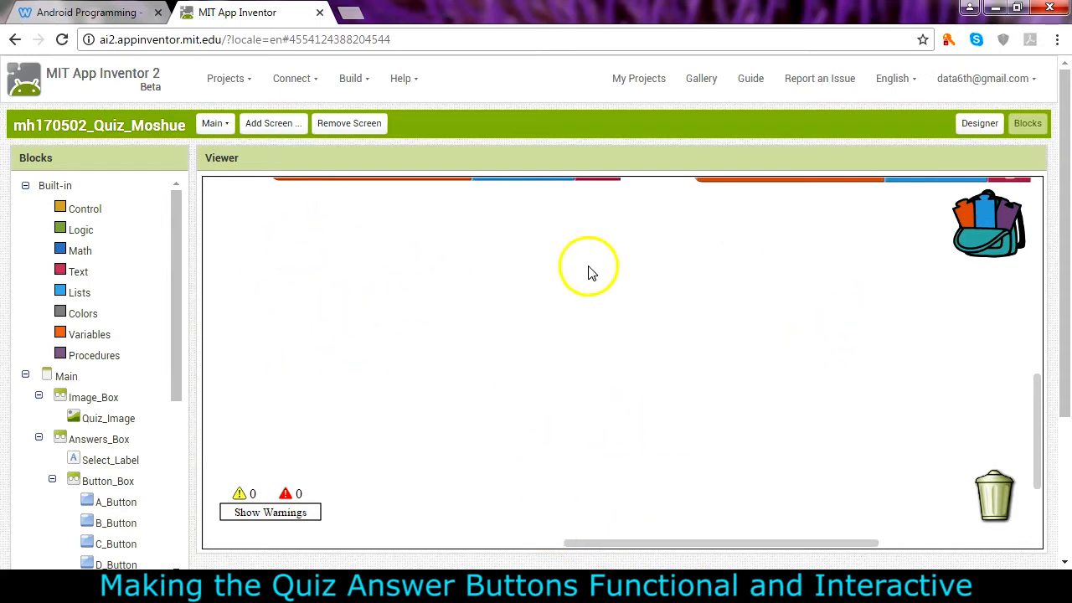
pyautogui.moveTo(93, 369)
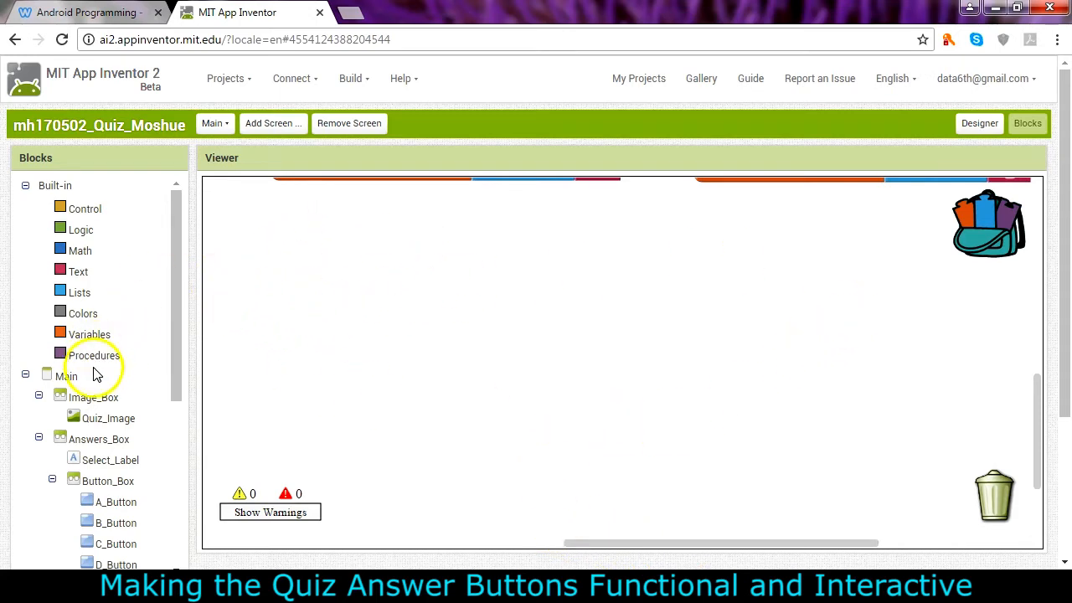
# Scroll to A_Button and pull out an empty 'when A_Button.Click' event block.
pyautogui.scroll(-3)
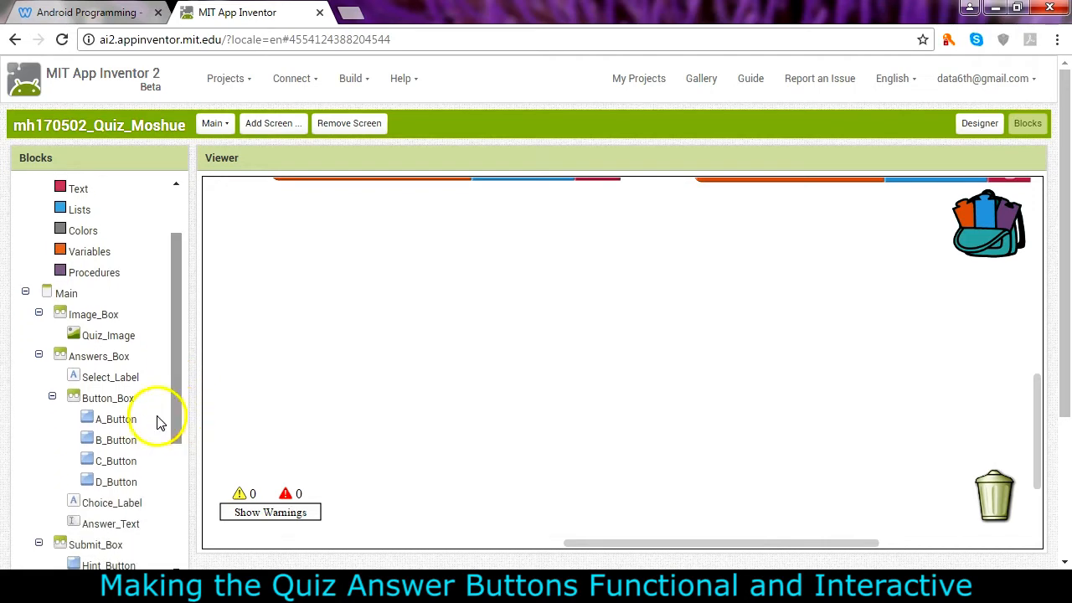
pyautogui.click(115, 501)
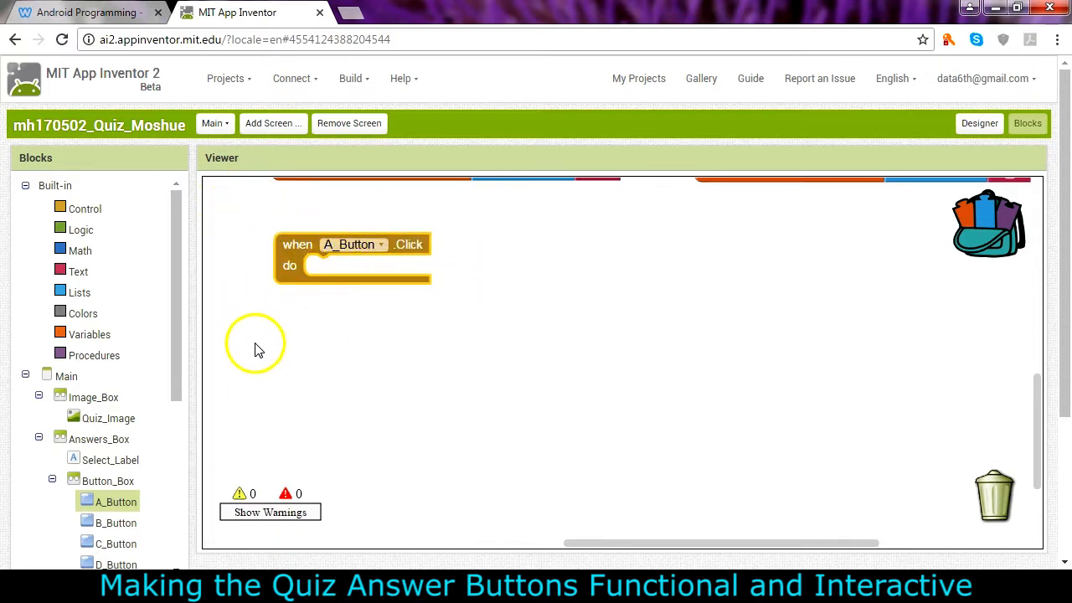
pyautogui.moveTo(84, 277)
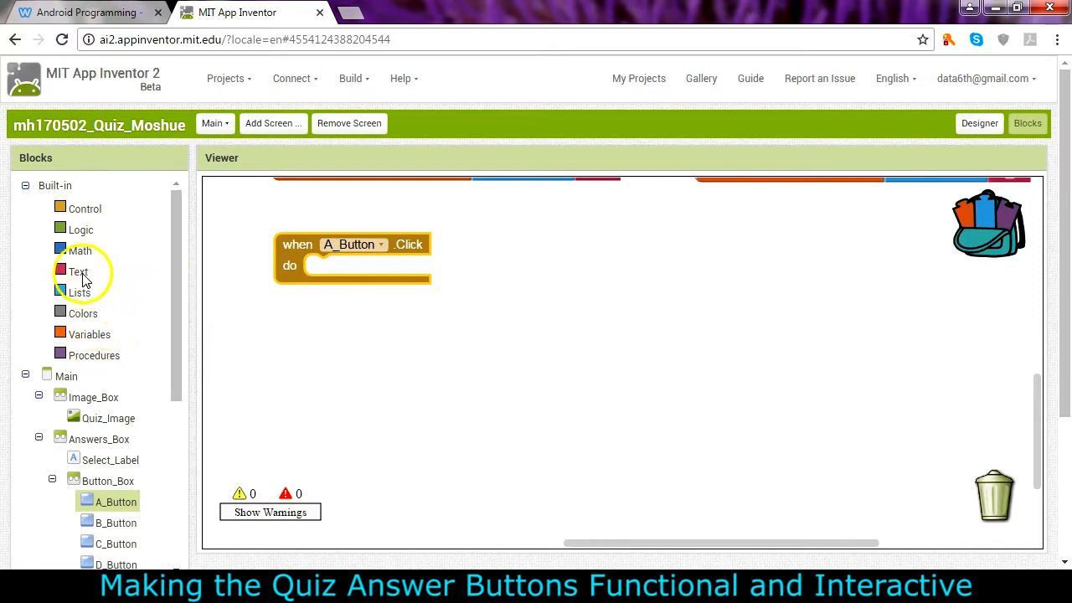
# Scroll the Variables drawer to place a 'set … to' block inside A_Button.Click.
pyautogui.scroll(-3)
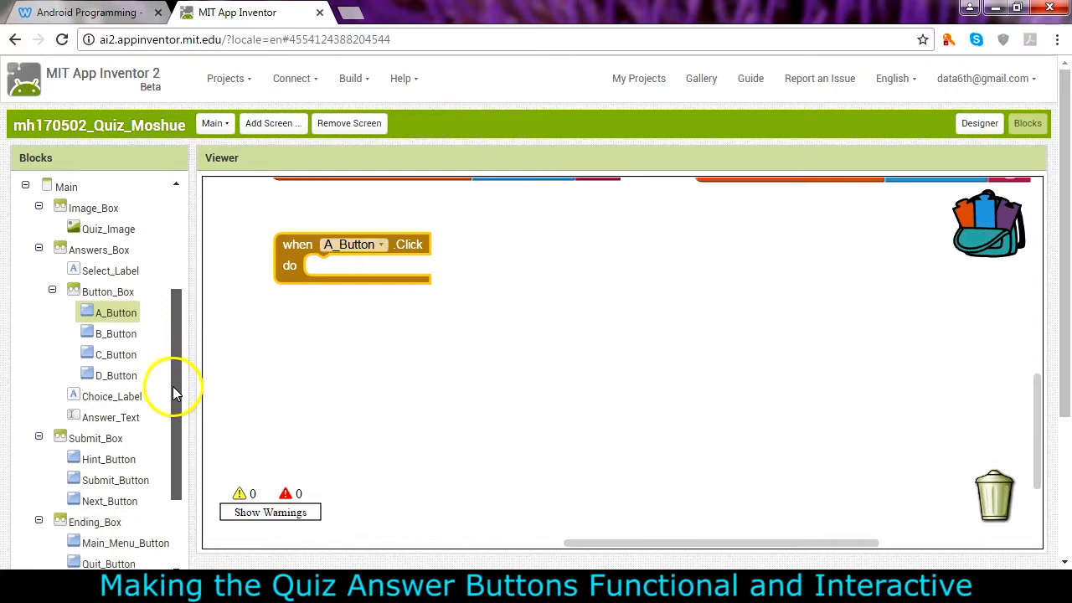
pyautogui.scroll(-3)
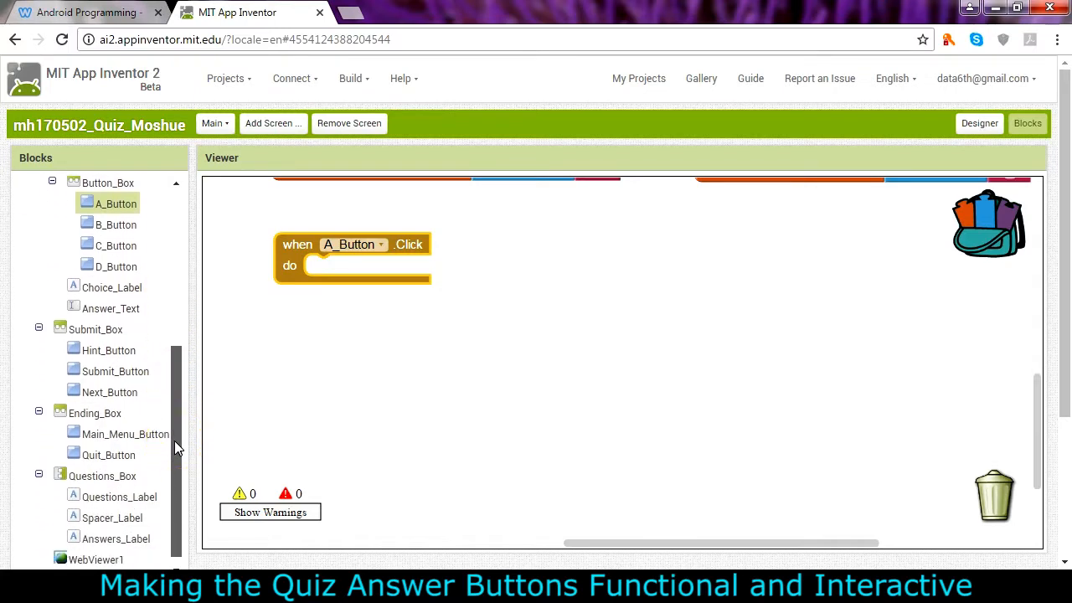
pyautogui.moveTo(37, 293)
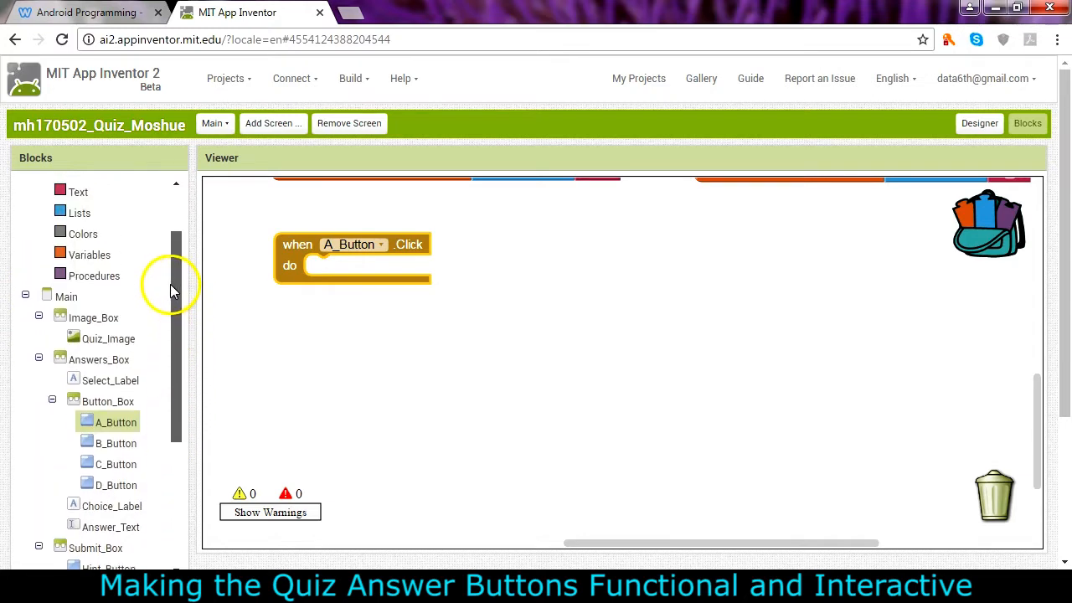
pyautogui.scroll(-3)
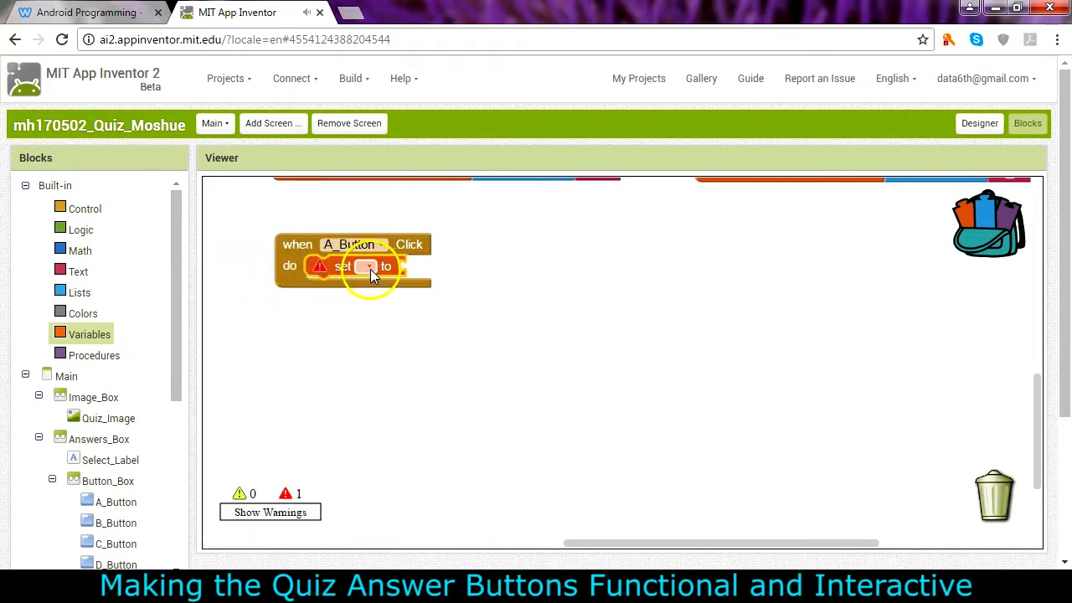
# Set the block's variable to global Answer and attach a text block holding 'A'.
pyautogui.click(367, 266)
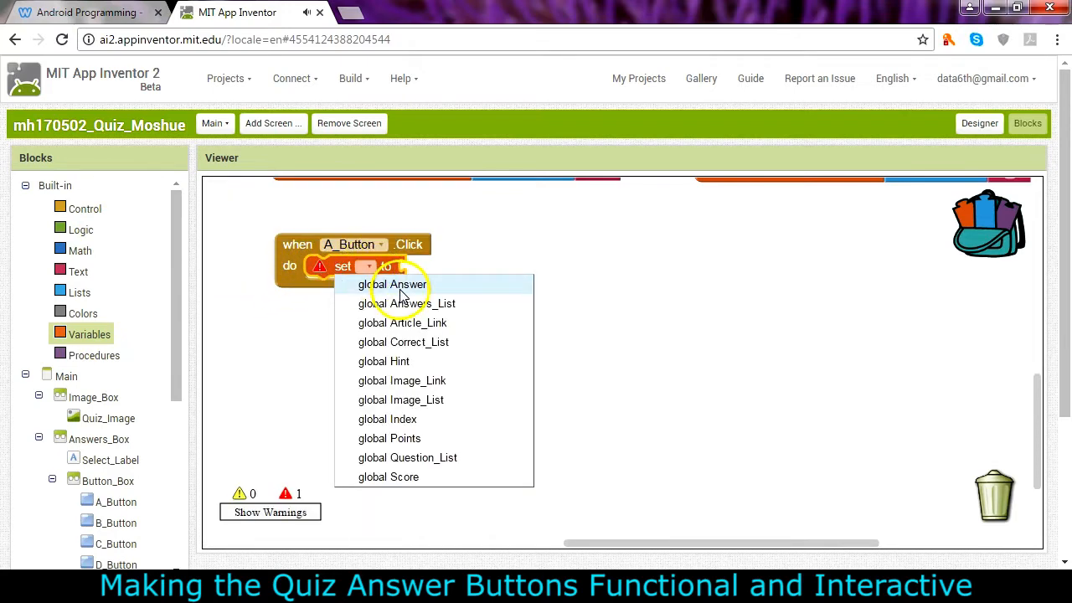
pyautogui.click(394, 284)
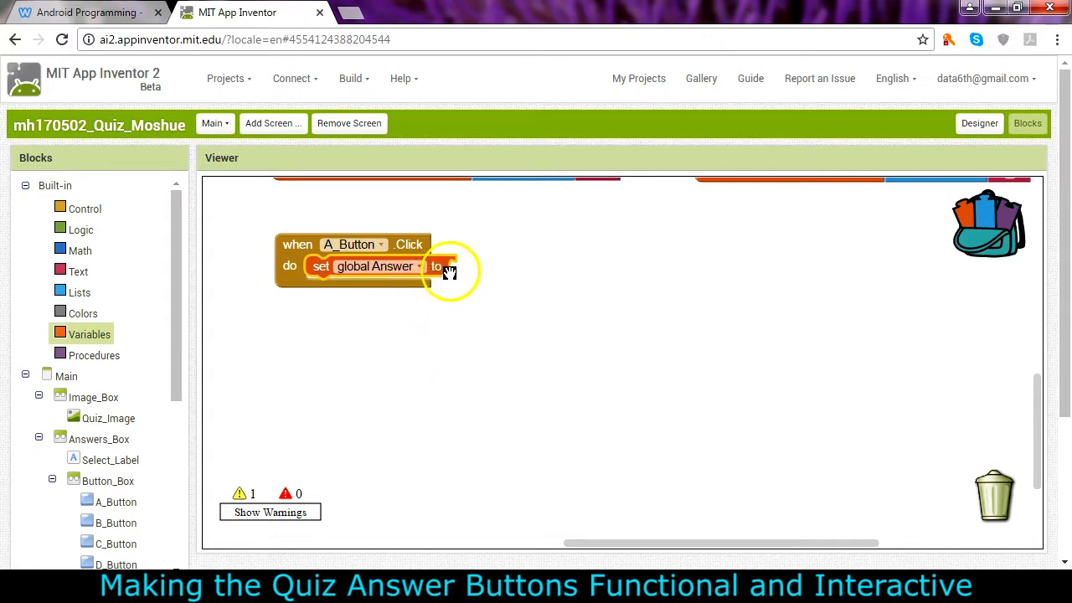
pyautogui.moveTo(90, 298)
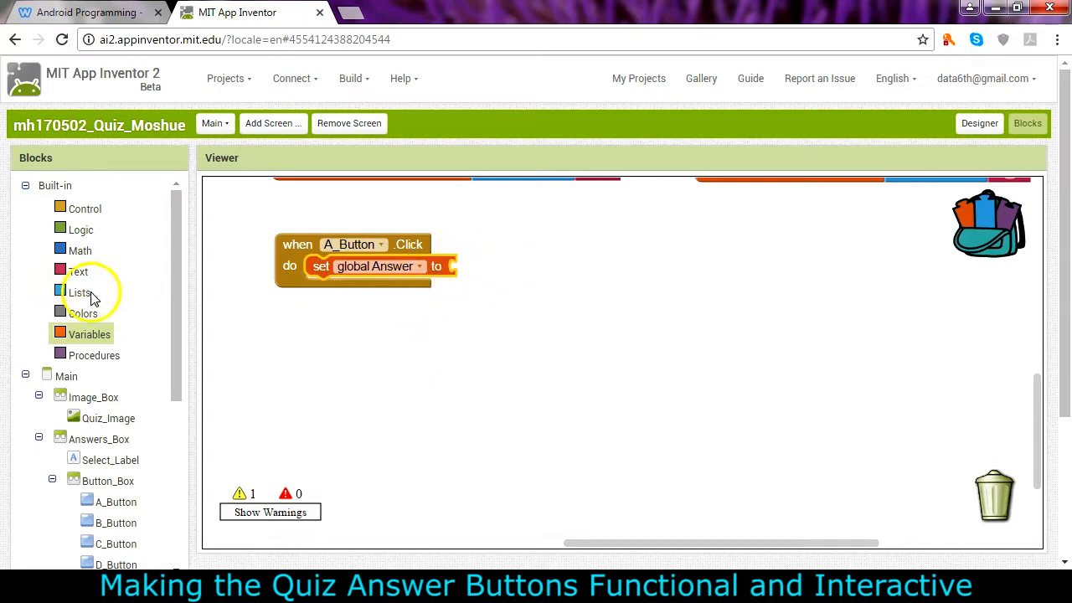
pyautogui.moveTo(77, 271); pyautogui.dragTo(469, 266)
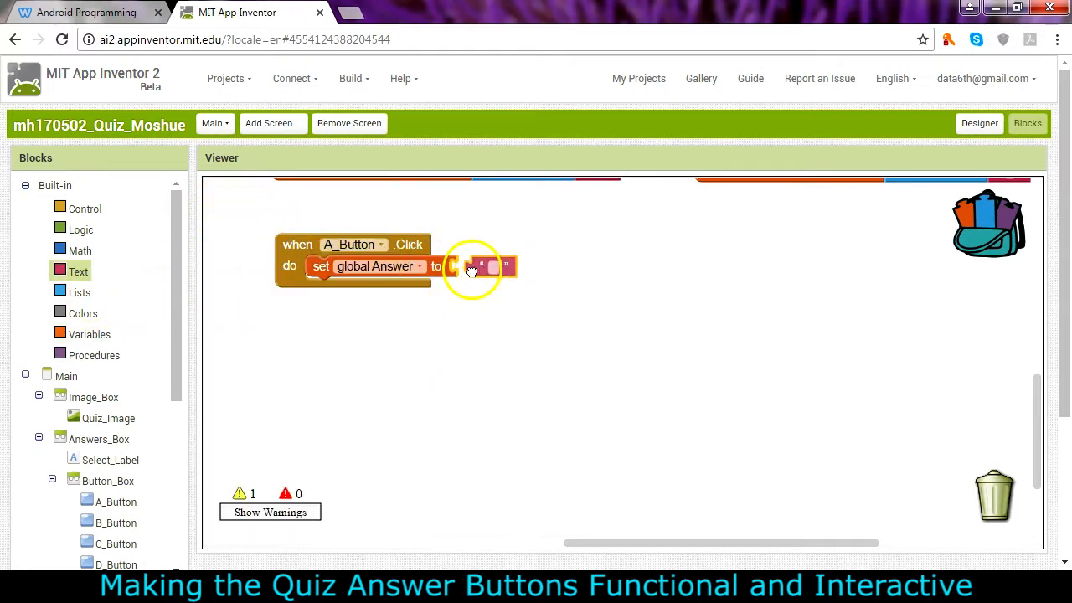
pyautogui.click(482, 266)
pyautogui.write('A')
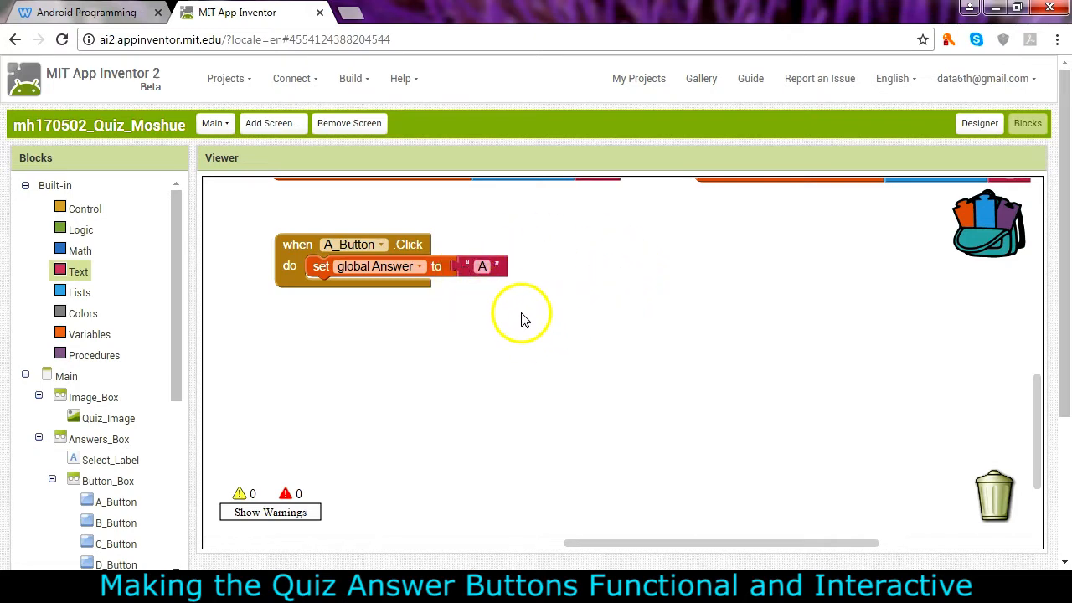
pyautogui.moveTo(411, 339)
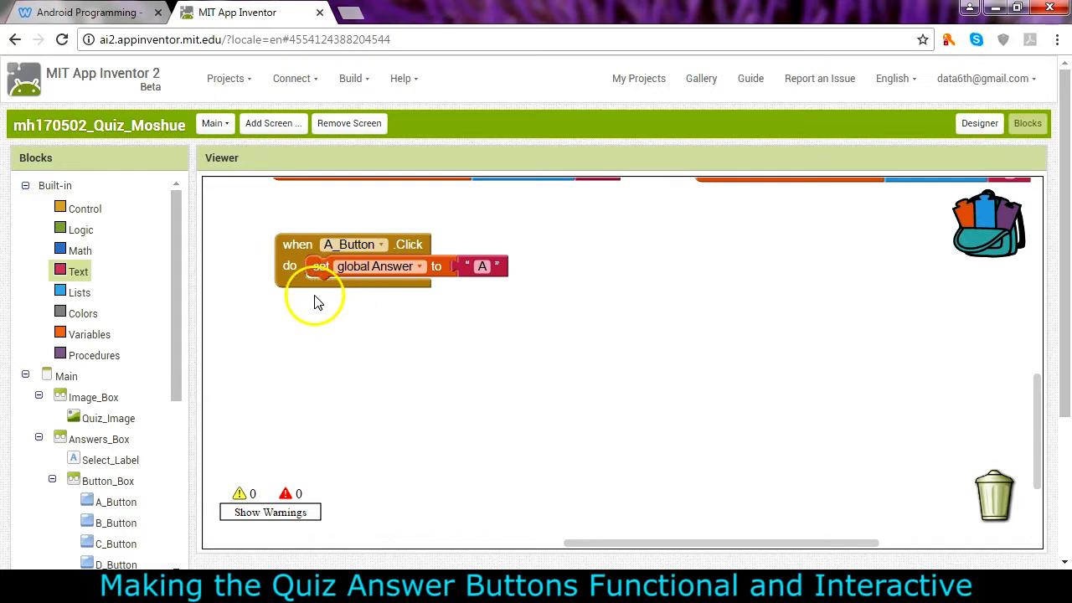
pyautogui.moveTo(176, 327)
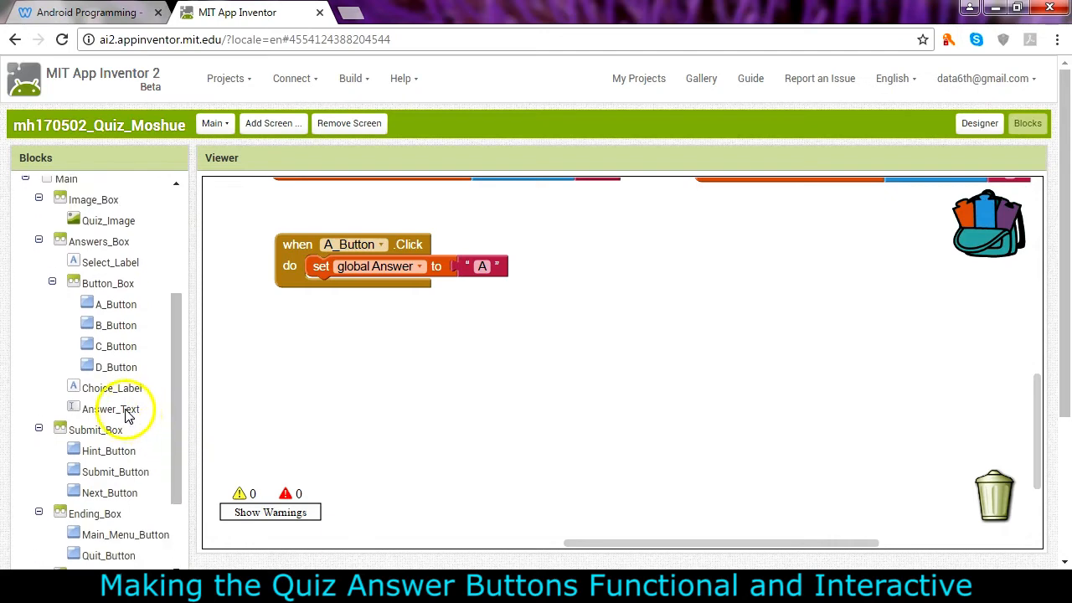
pyautogui.moveTo(110, 409)
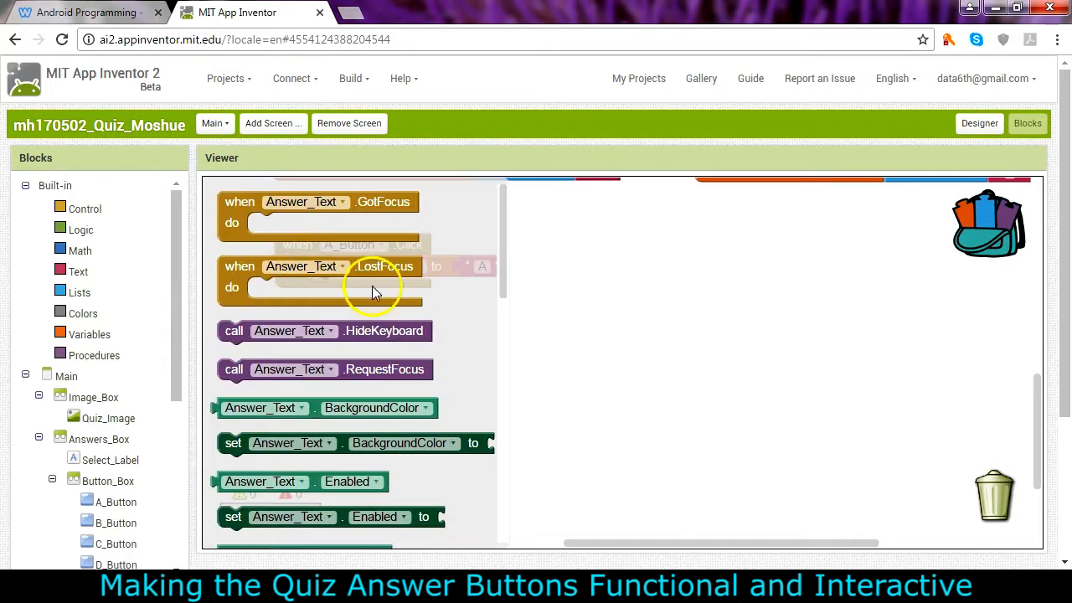
# Add 'set Answer_Text.Text to' and copy the 'A' text block into it.
pyautogui.scroll(-3)
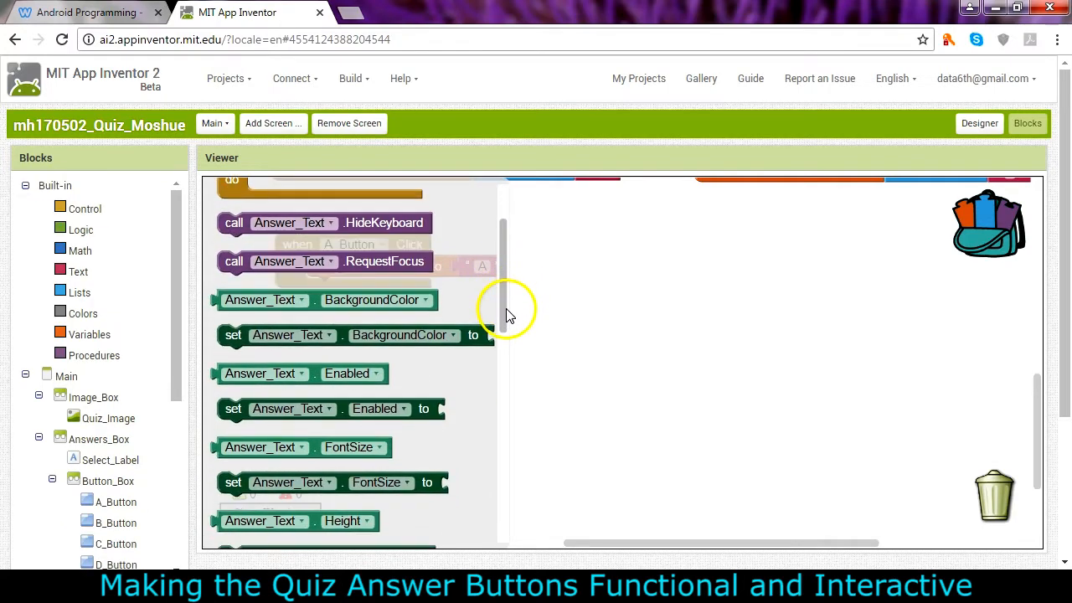
pyautogui.scroll(-3)
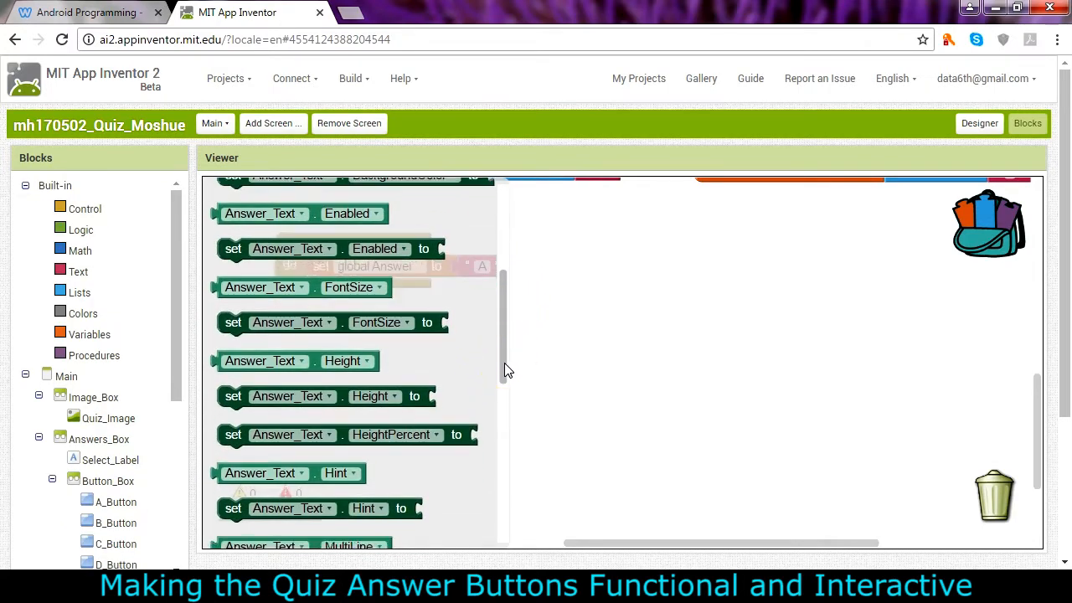
pyautogui.scroll(-3)
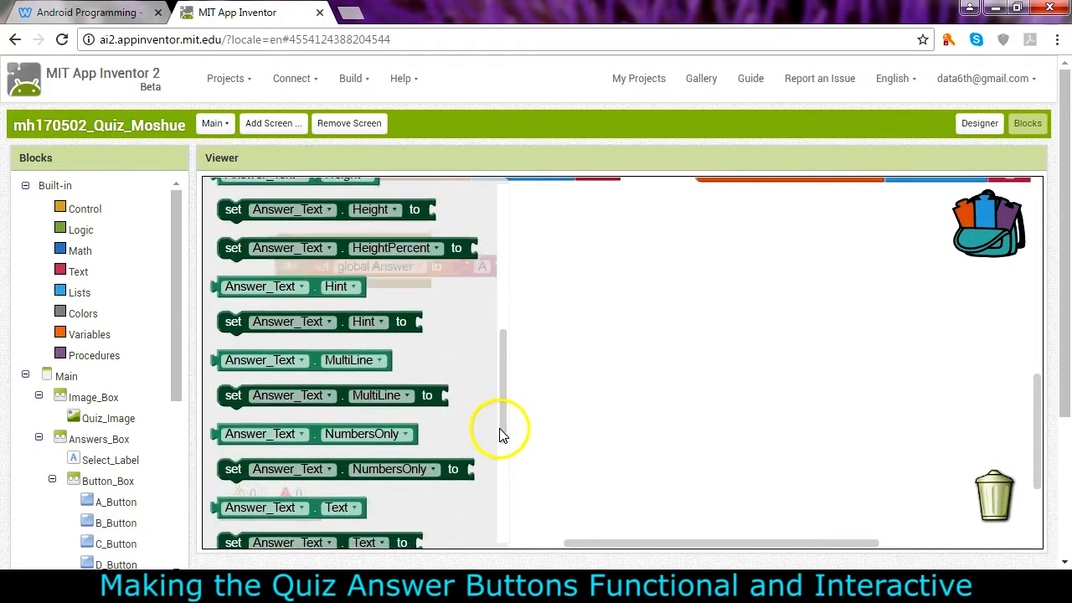
pyautogui.scroll(-3)
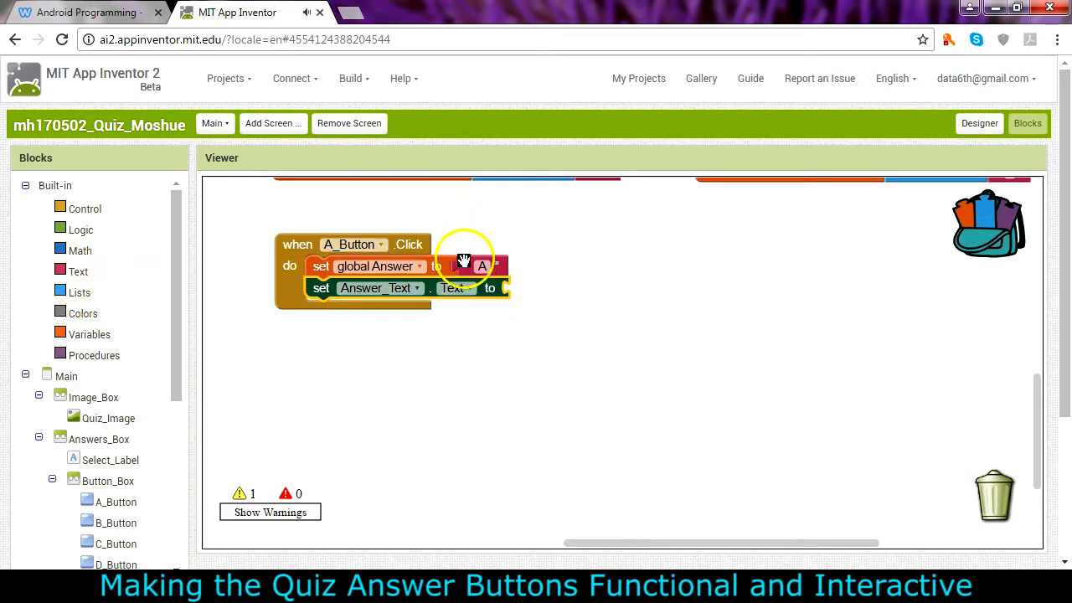
pyautogui.click(482, 266)
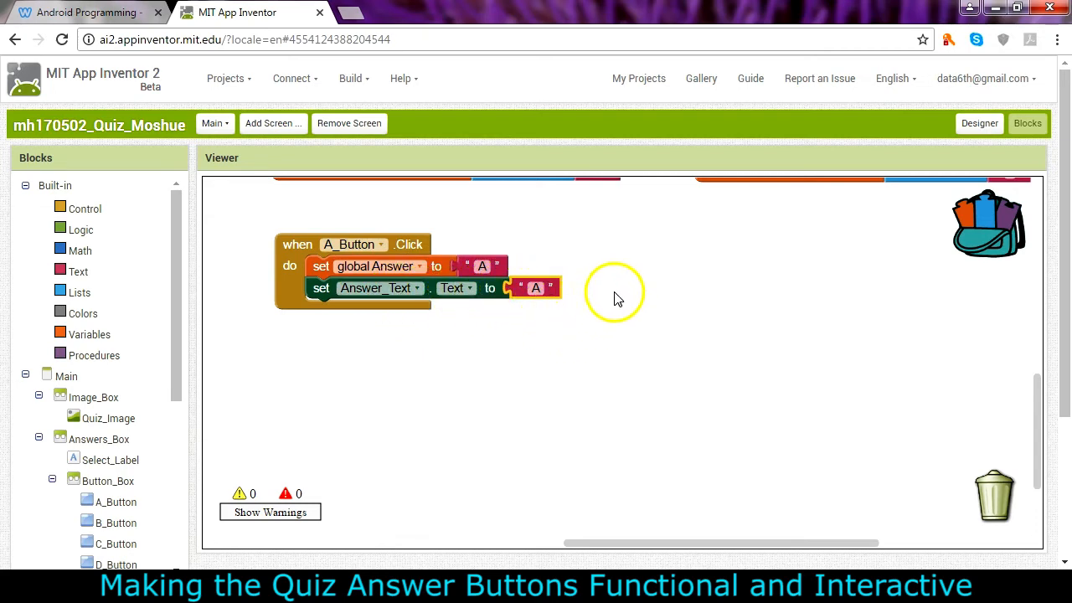
pyautogui.moveTo(489, 312)
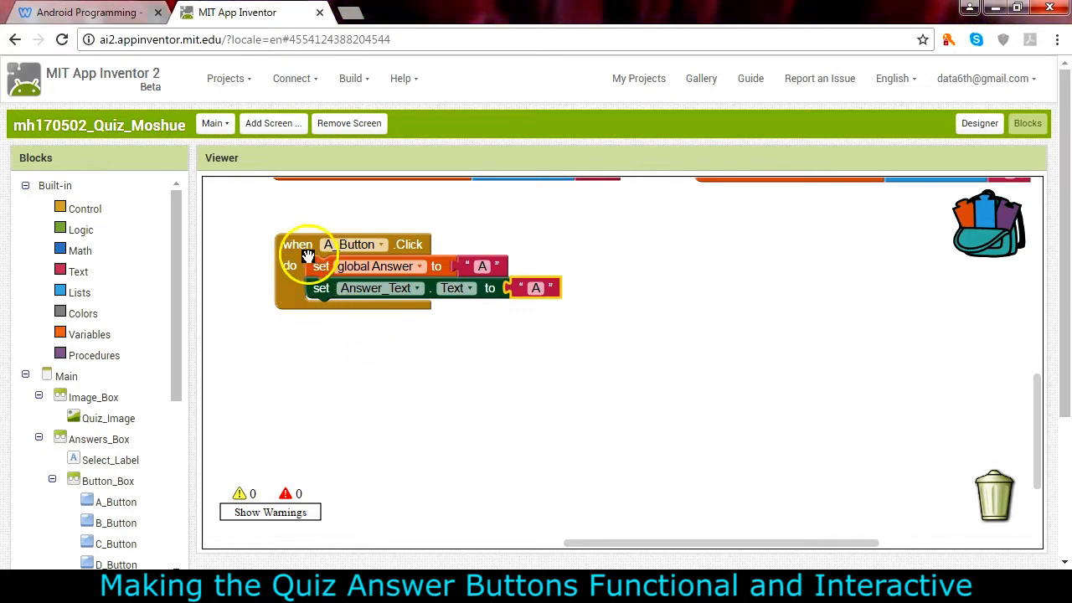
pyautogui.moveTo(442, 350)
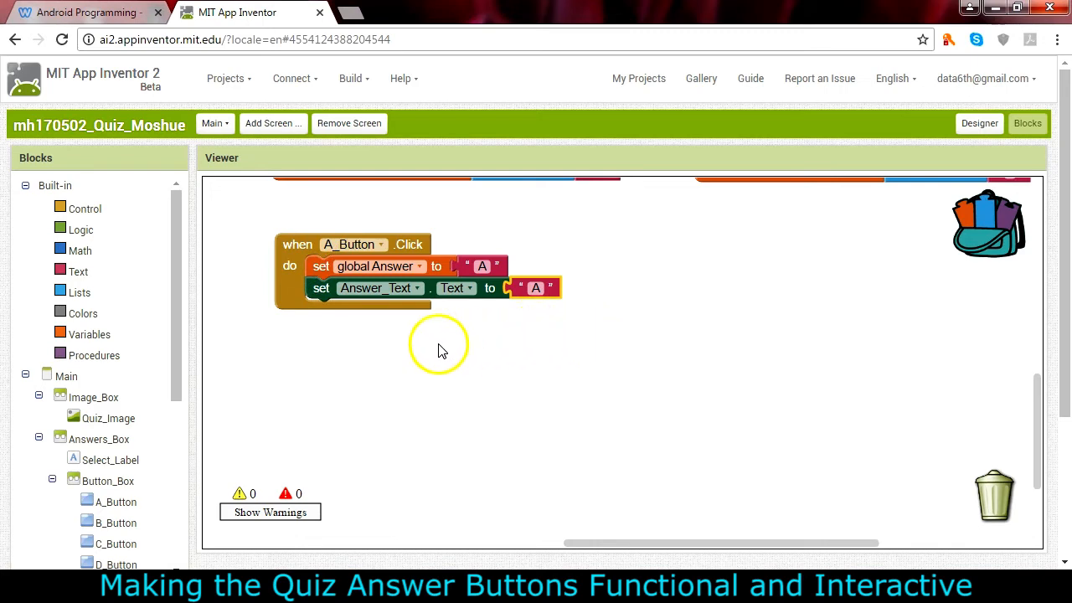
pyautogui.moveTo(444, 352)
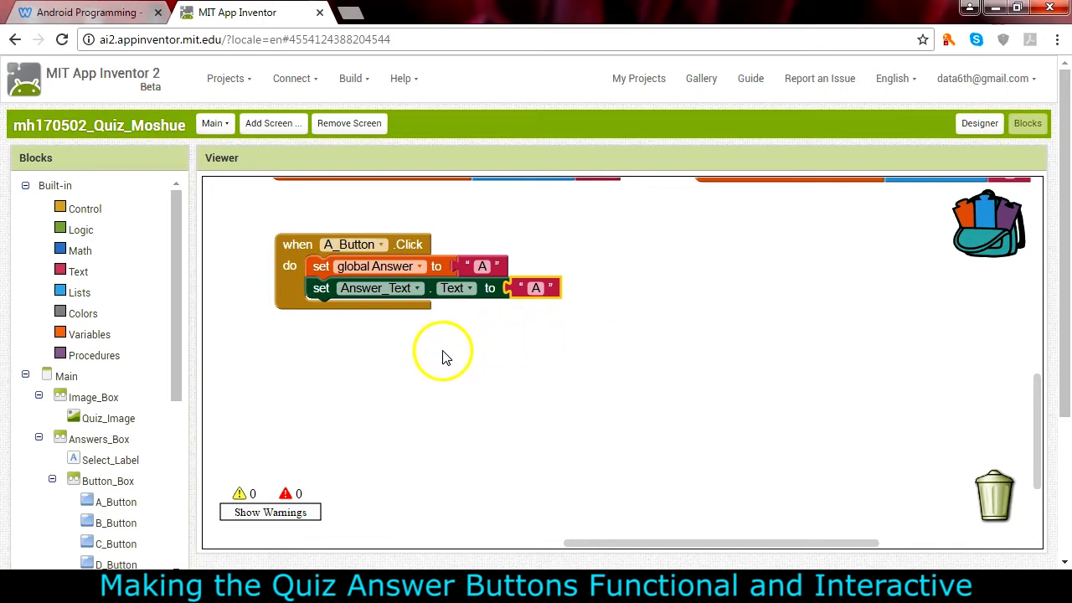
pyautogui.moveTo(325, 272)
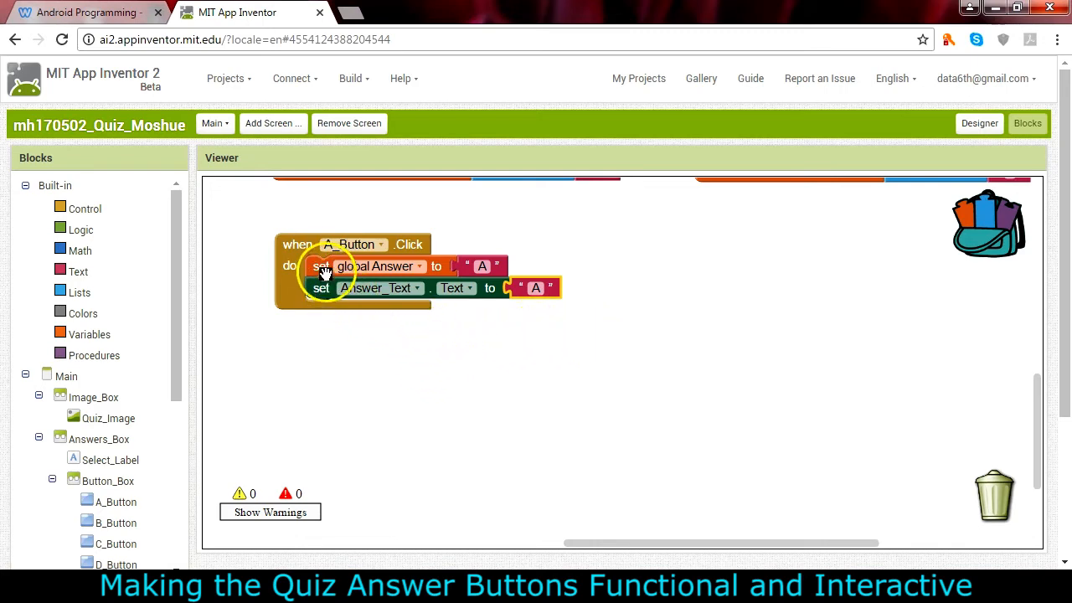
pyautogui.moveTo(373, 356)
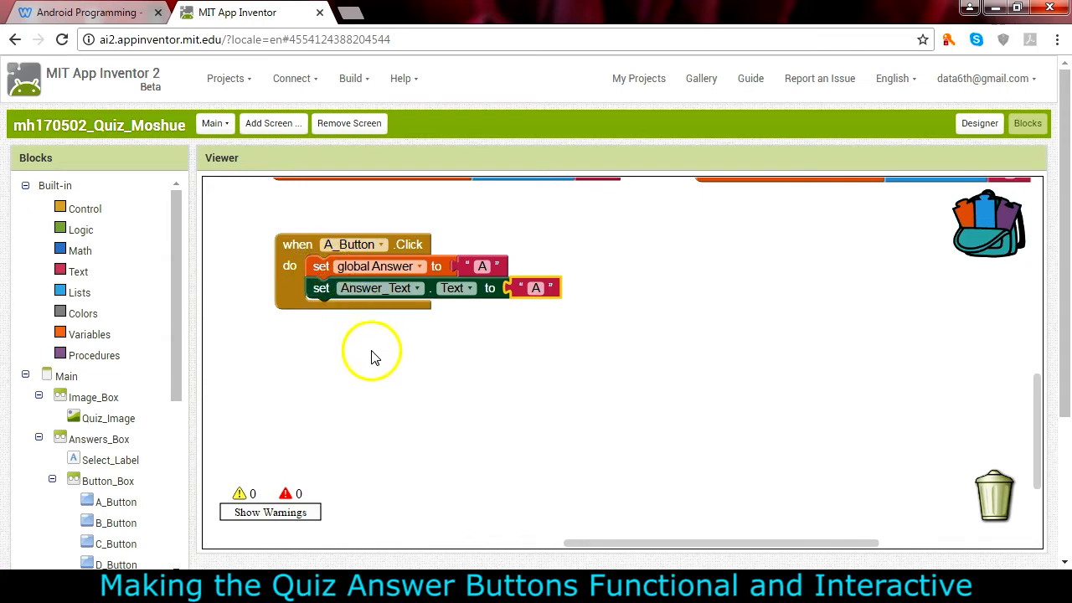
pyautogui.moveTo(385, 356)
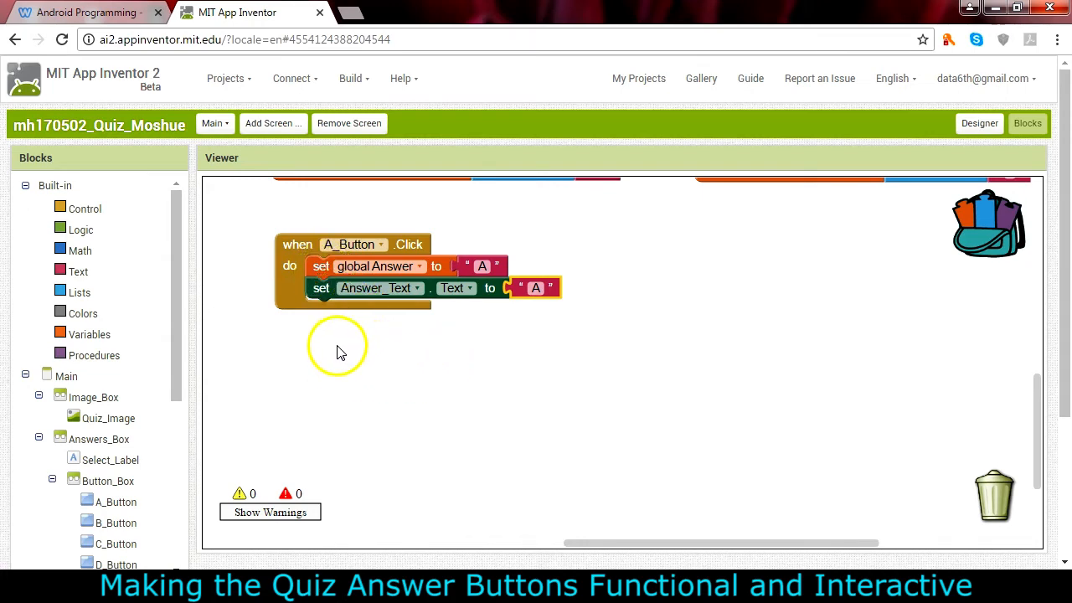
pyautogui.moveTo(247, 367)
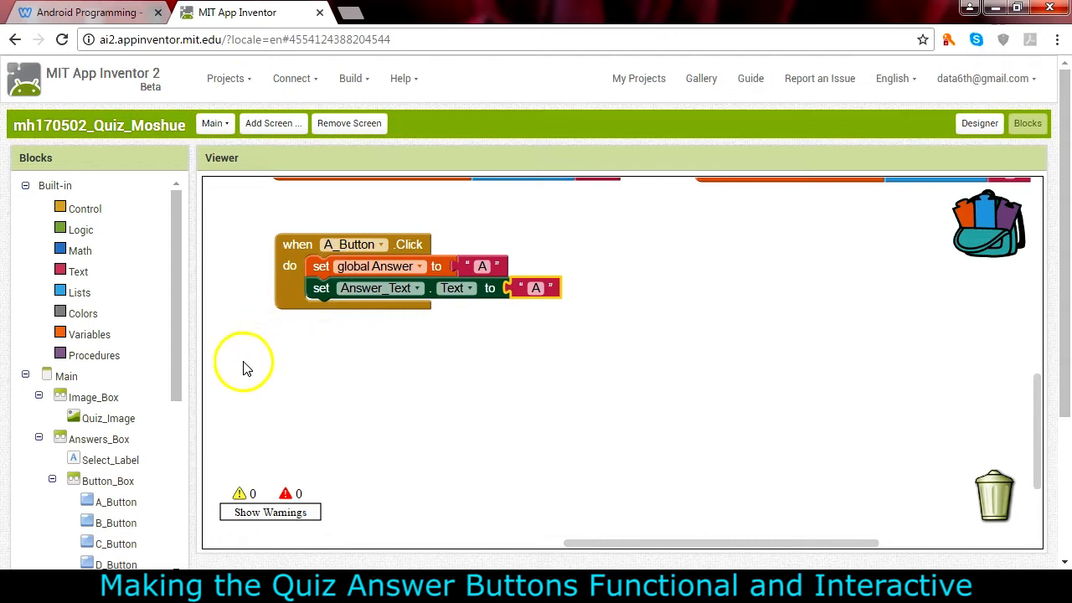
pyautogui.moveTo(176, 315)
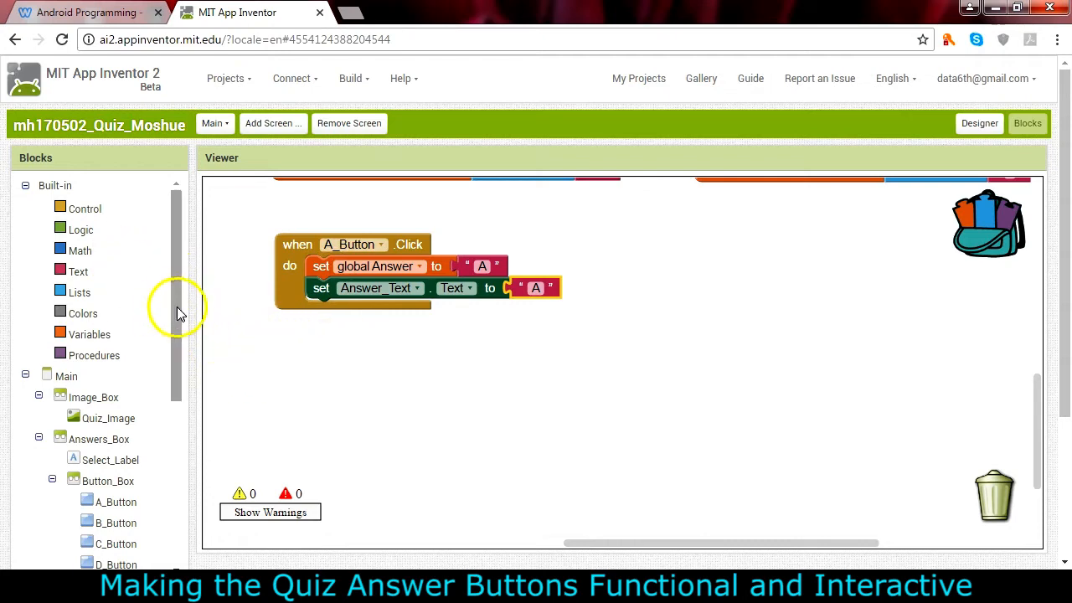
# Add 'set A_Button.BackgroundColor to' from the A_Button drawer and get cyan from Colors.
pyautogui.click(116, 501)
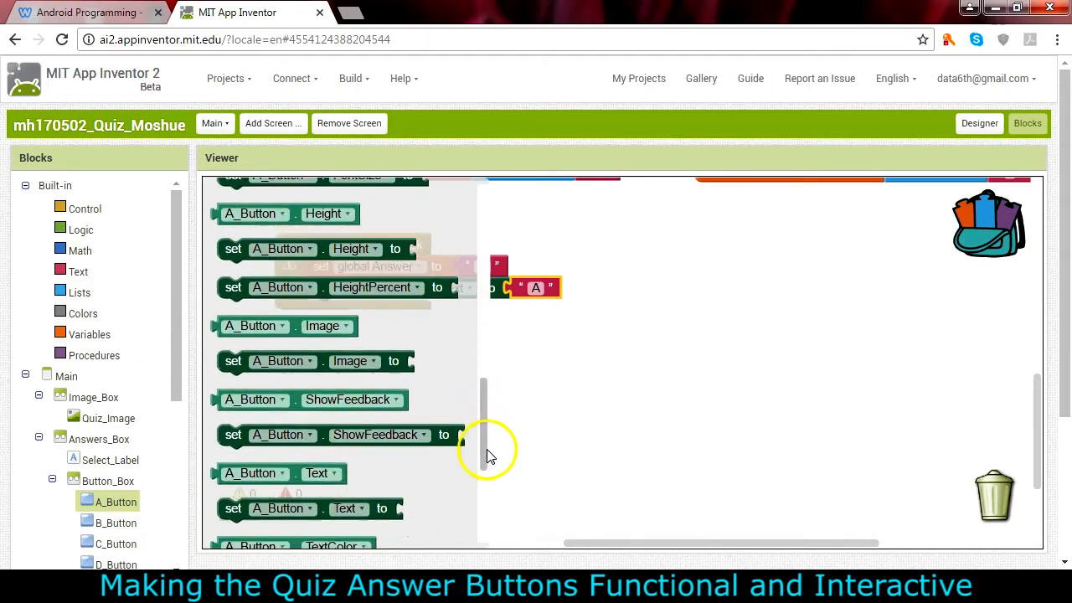
pyautogui.scroll(-3)
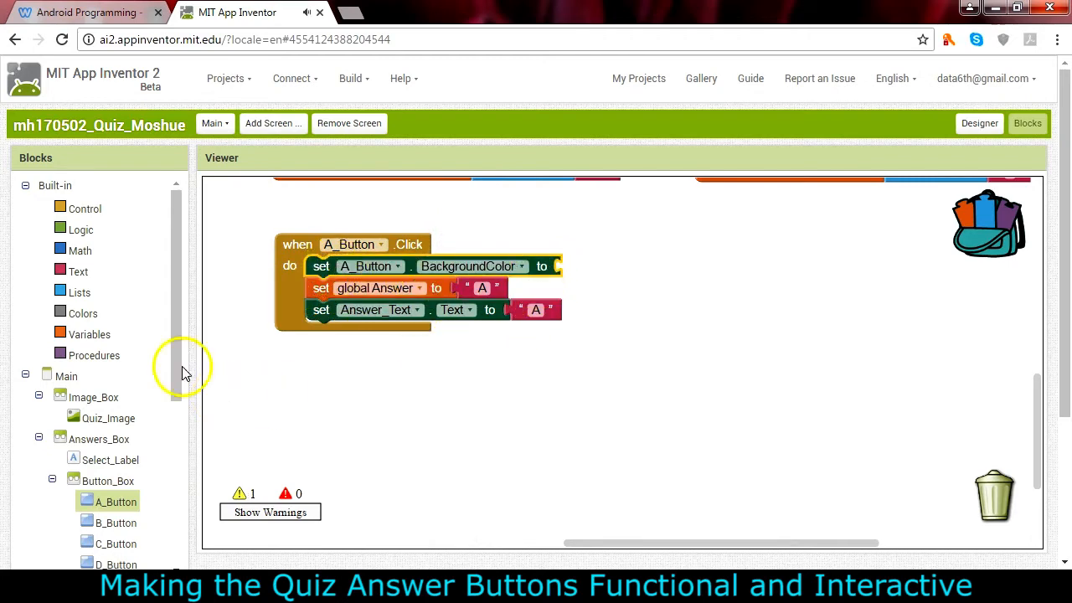
pyautogui.moveTo(89, 321)
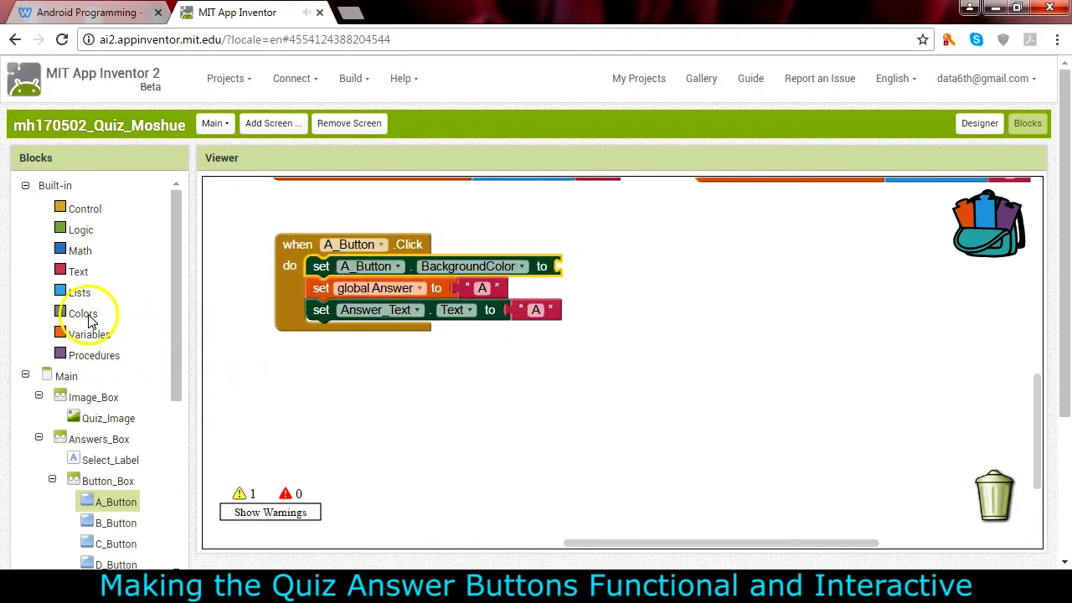
pyautogui.click(82, 313)
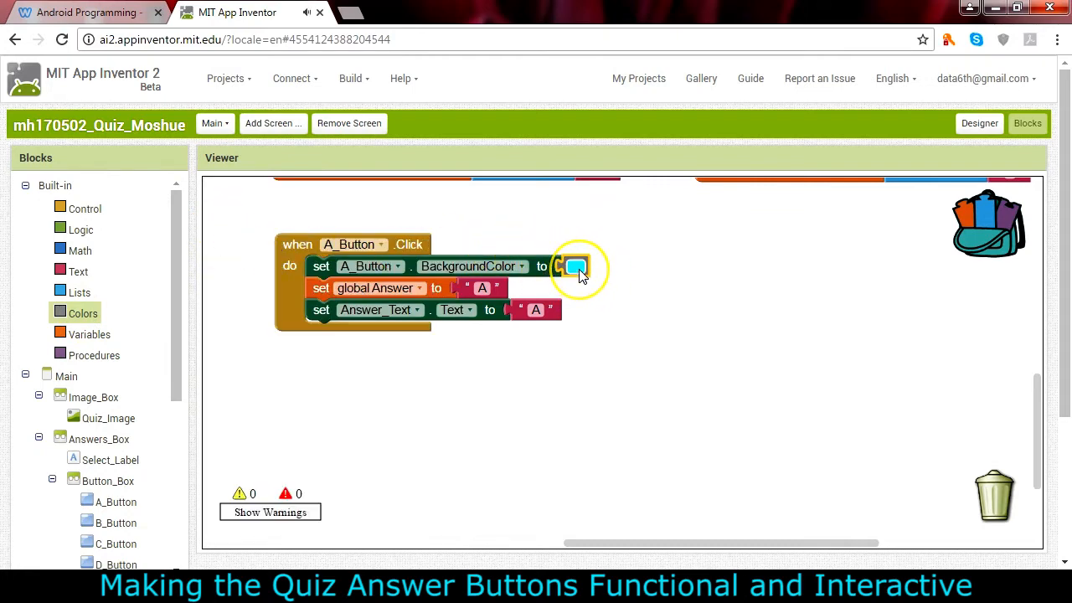
pyautogui.moveTo(321, 266)
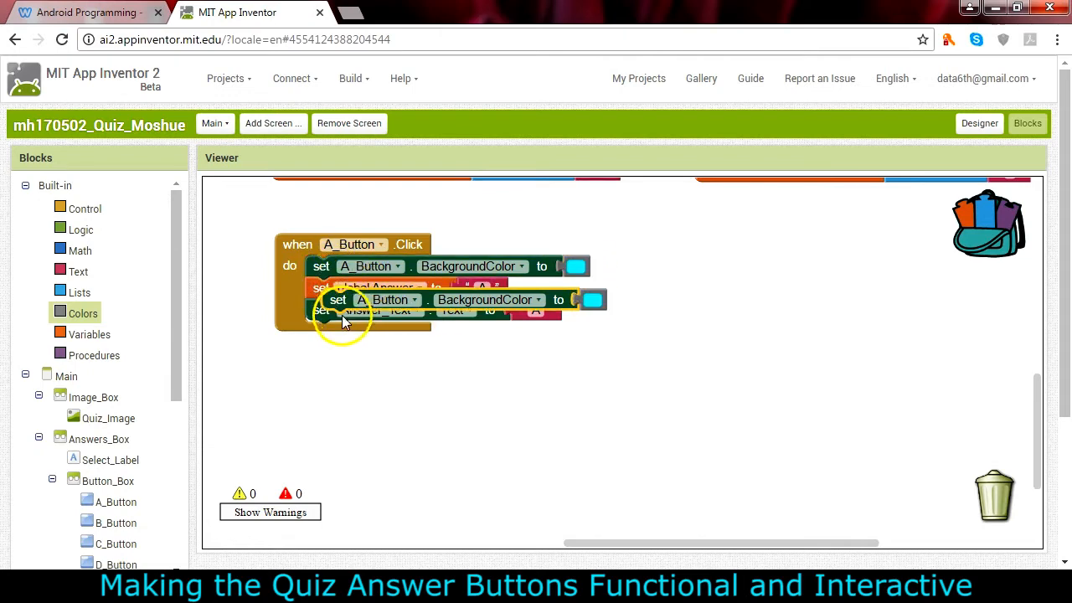
# Give B_Button's background colour block a pale colour.
pyautogui.click(399, 300)
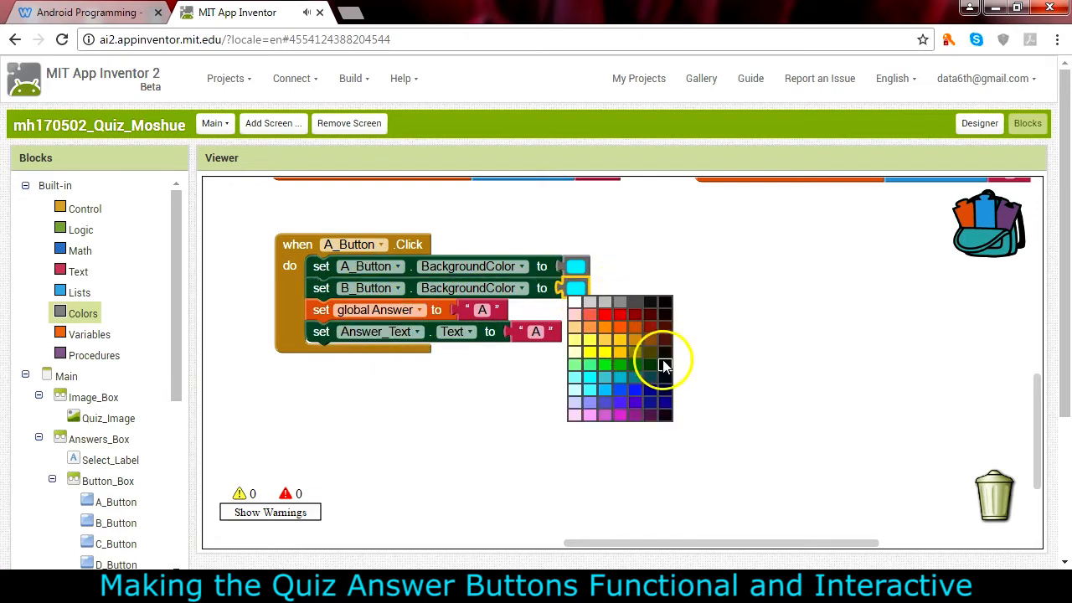
pyautogui.click(665, 365)
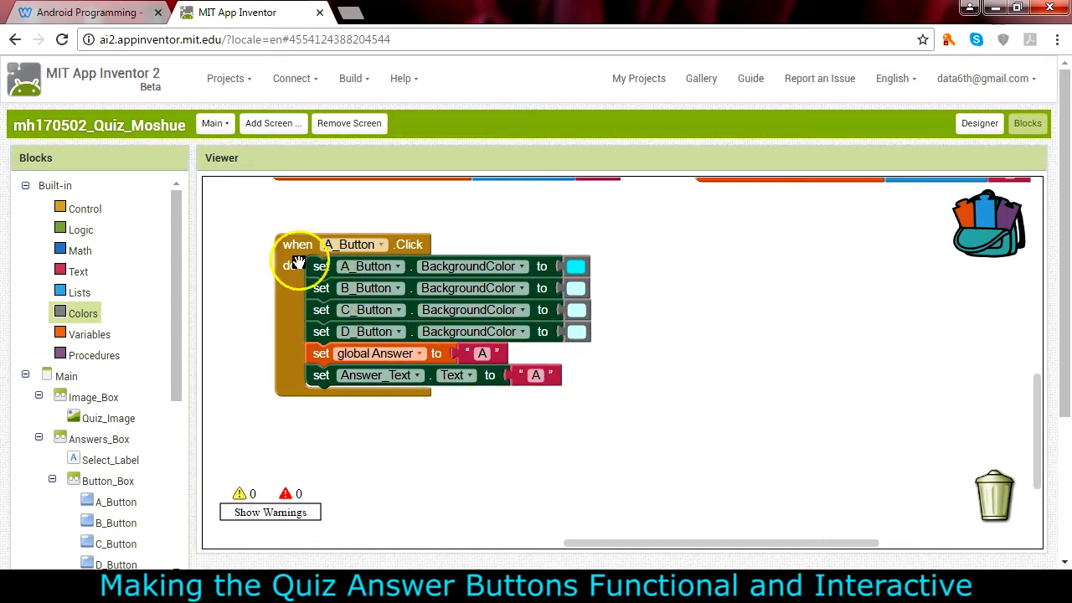
pyautogui.moveTo(482, 434)
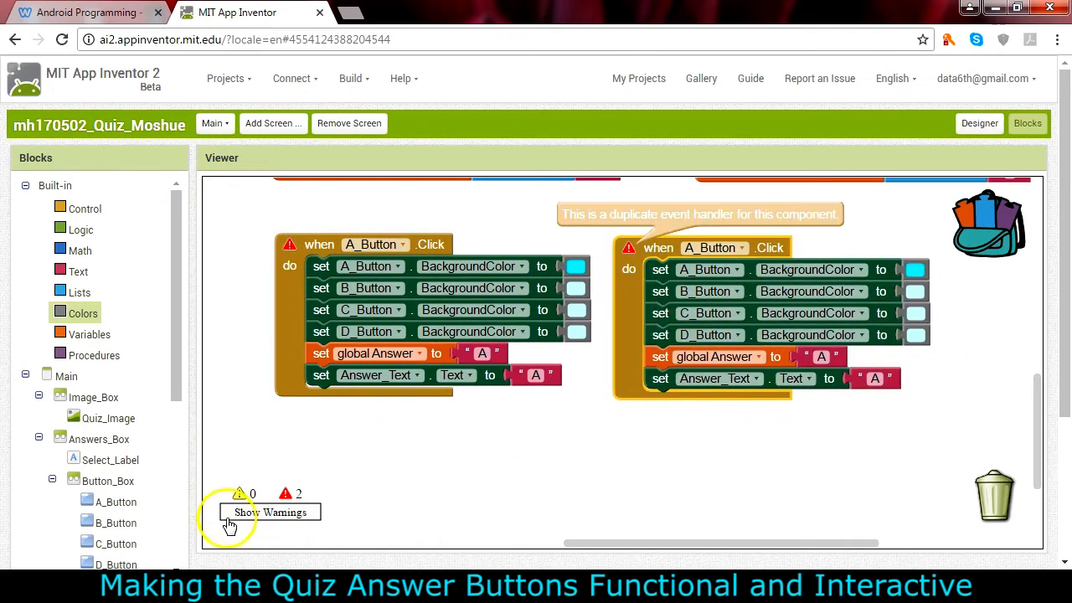
pyautogui.moveTo(670, 226)
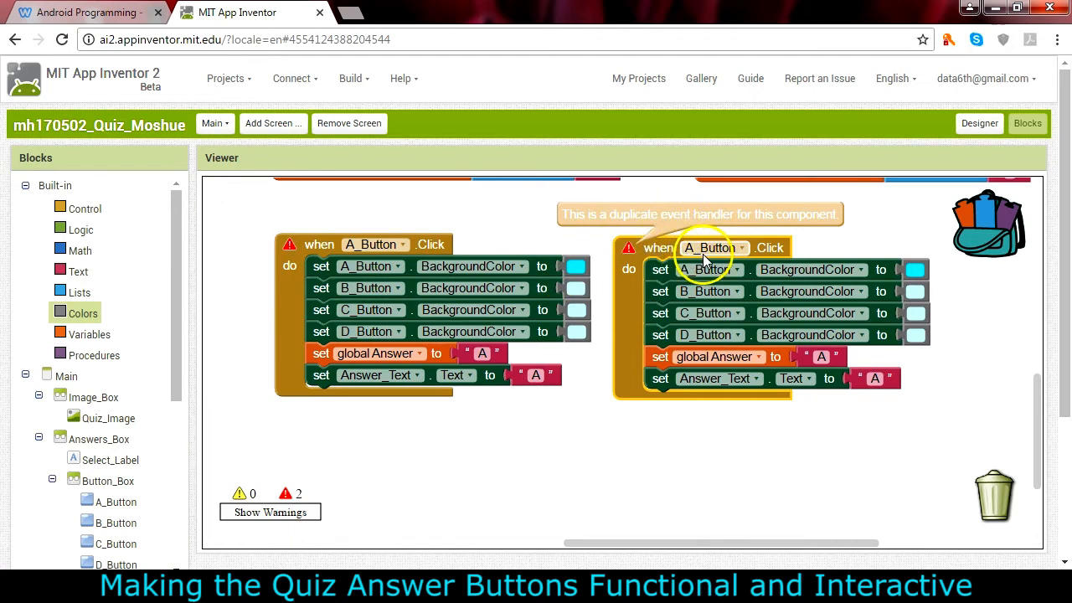
# Switch the copied handler to B_Button and make B_Button's background cyan.
pyautogui.click(707, 247)
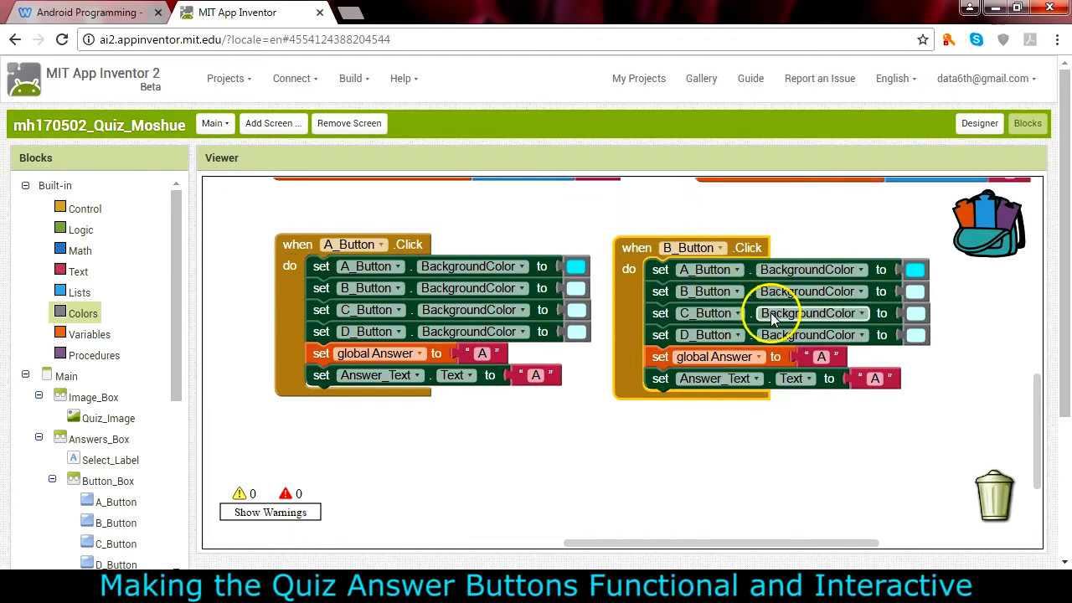
pyautogui.moveTo(916, 268)
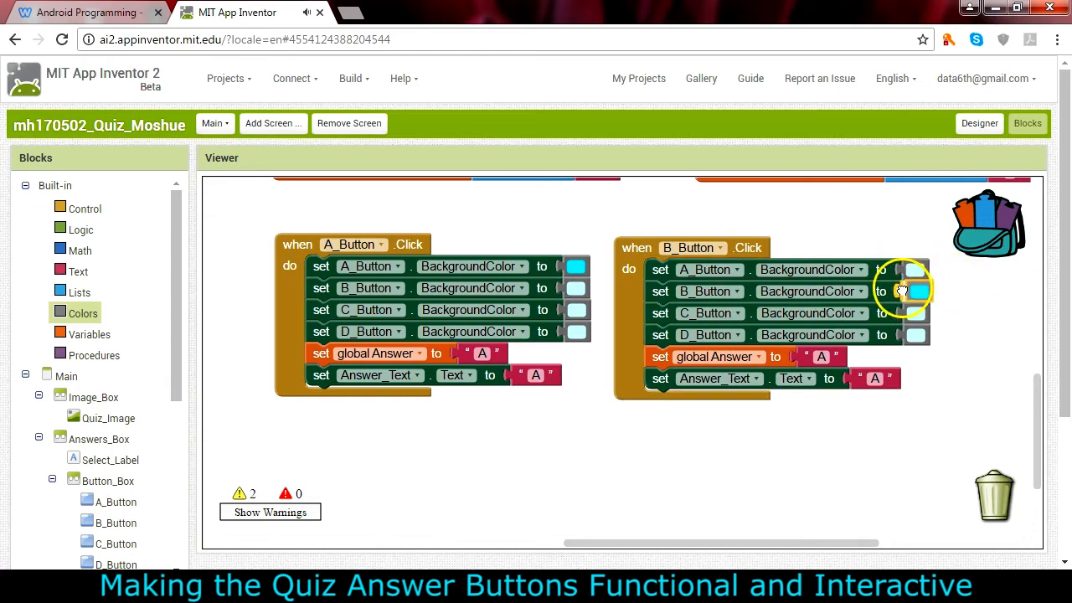
pyautogui.click(913, 291)
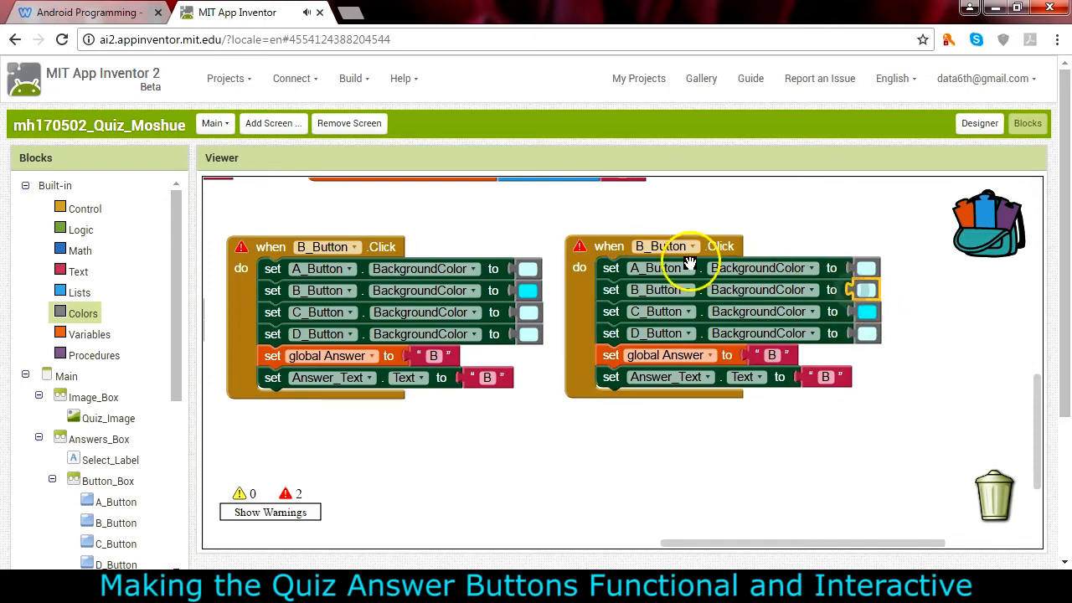
# Point the copied handler at C_Button and the next pasted copy at D_Button.
pyautogui.click(666, 245)
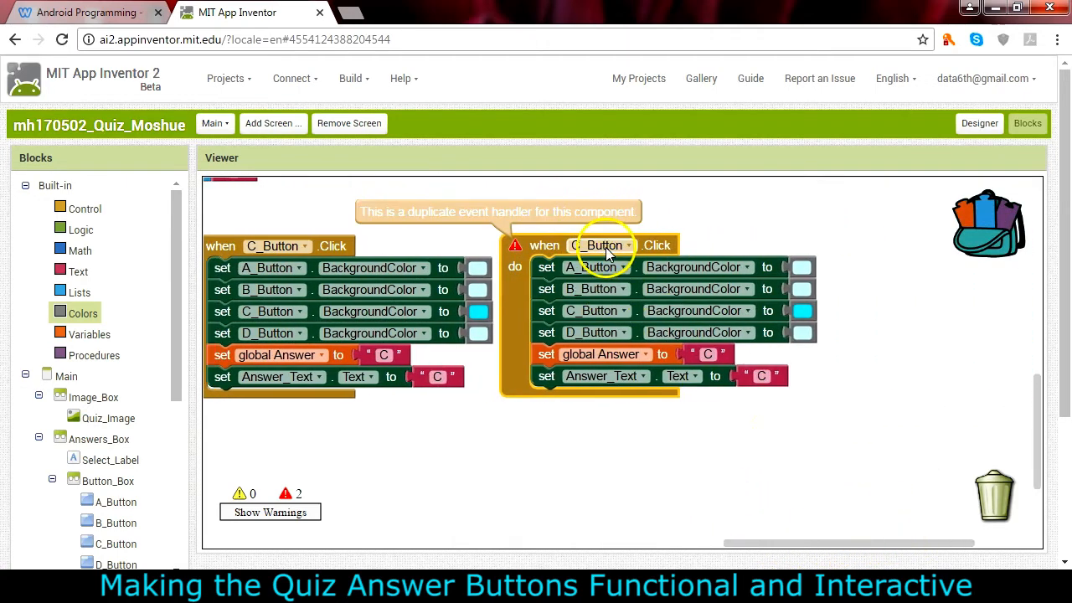
pyautogui.click(604, 245)
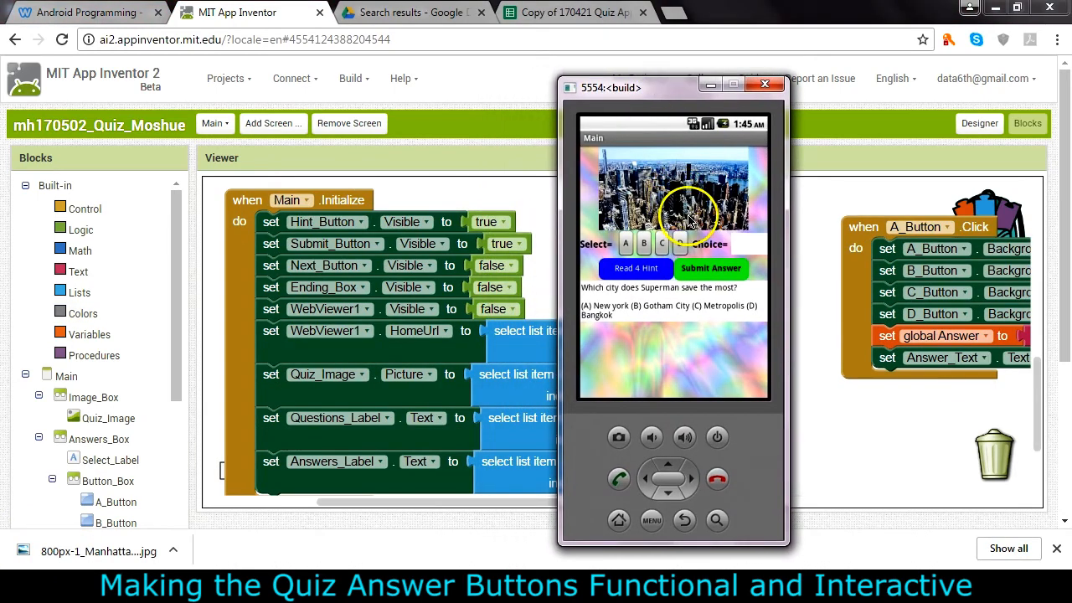
pyautogui.moveTo(662, 342)
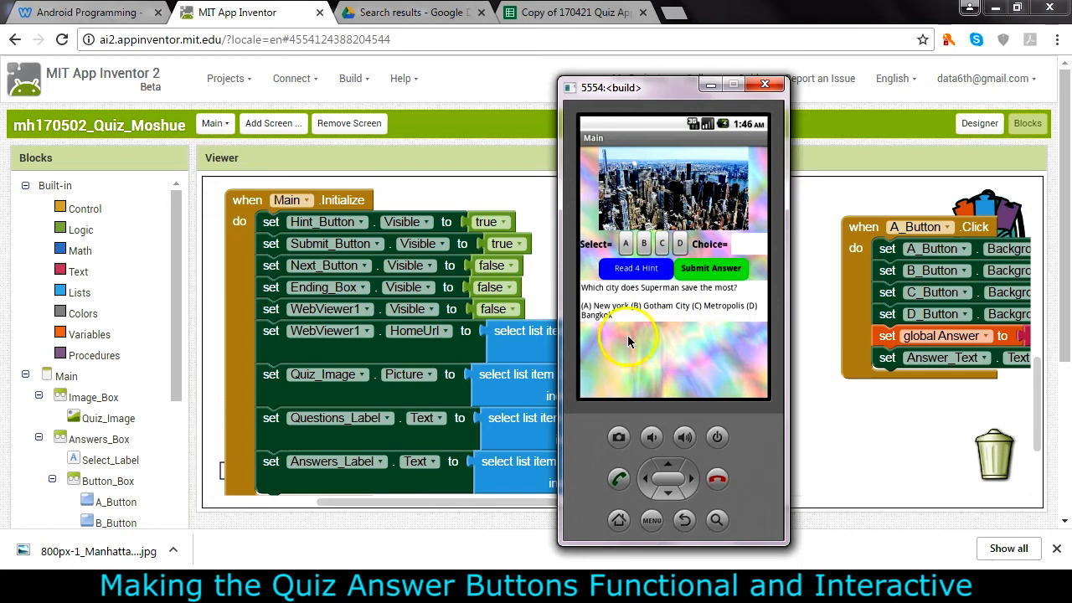
pyautogui.moveTo(689, 308)
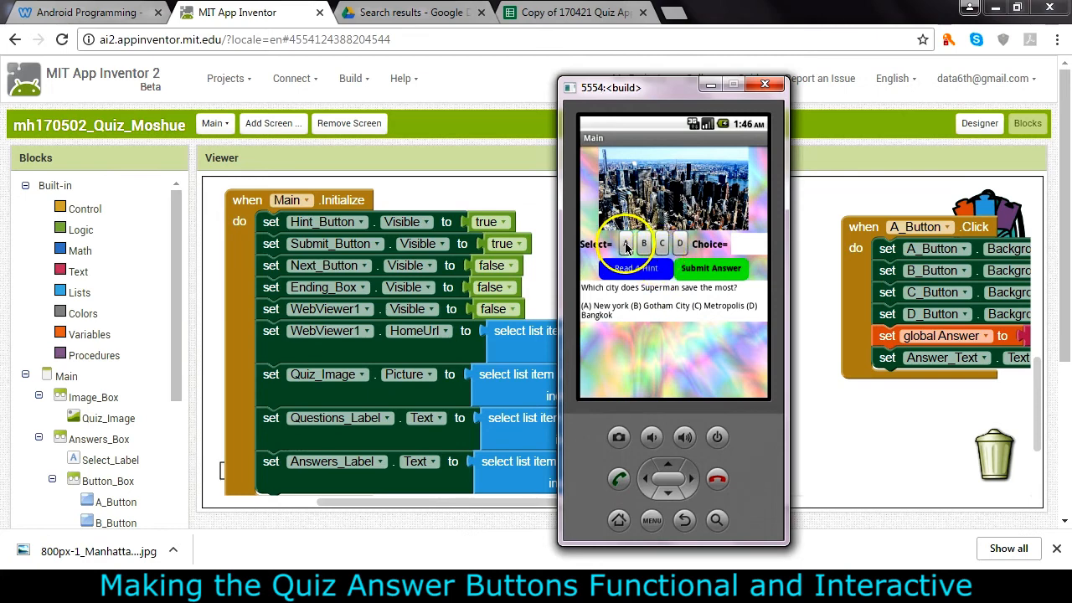
# Tap answer A and other answers in the emulator to check cyan highlighting and Choice.
pyautogui.click(626, 244)
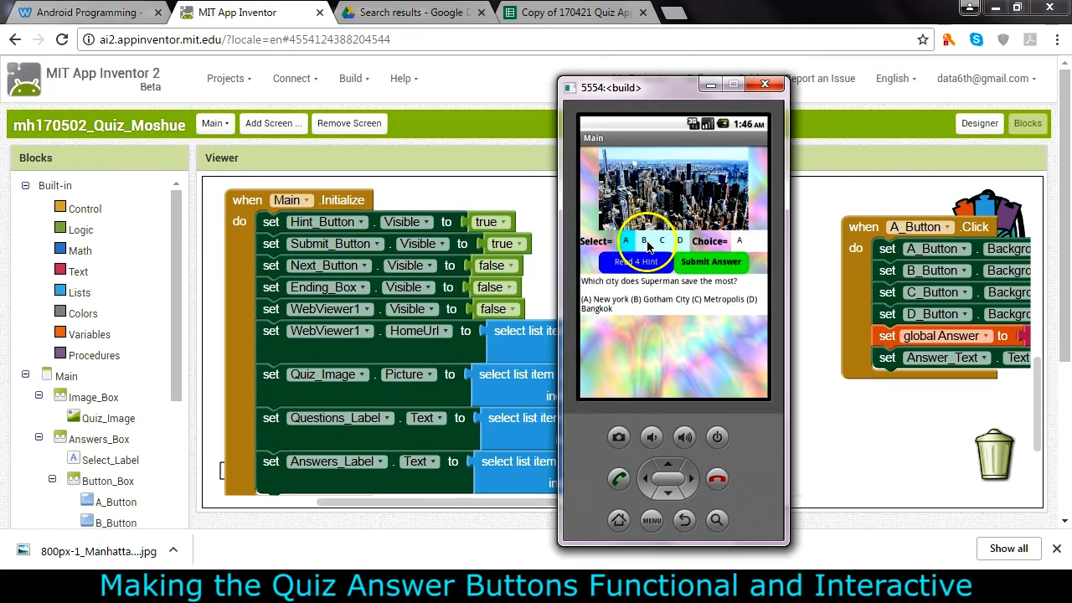
pyautogui.click(644, 240)
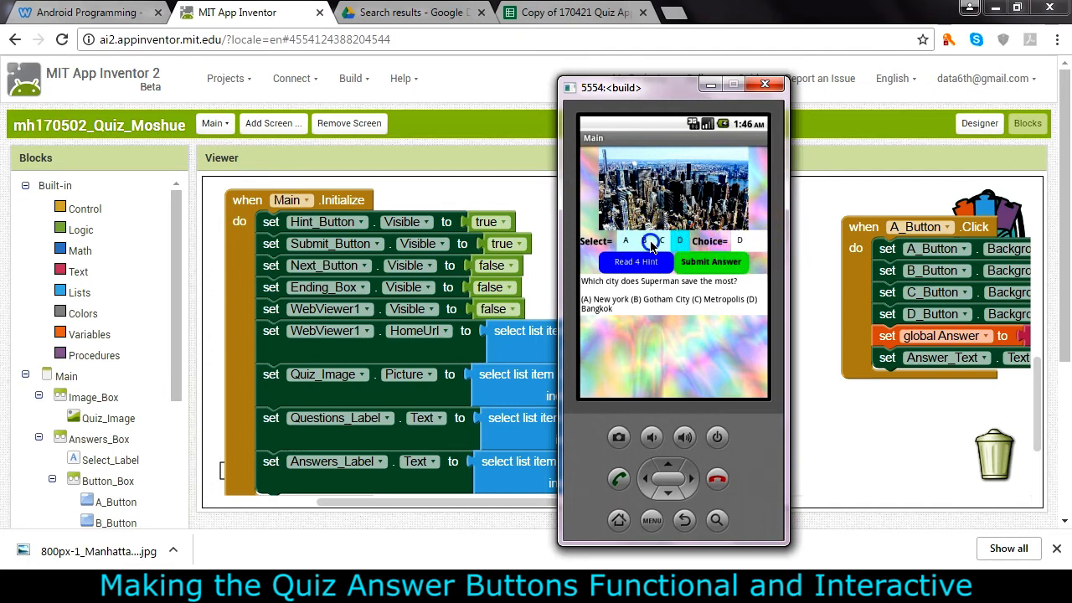
pyautogui.click(662, 241)
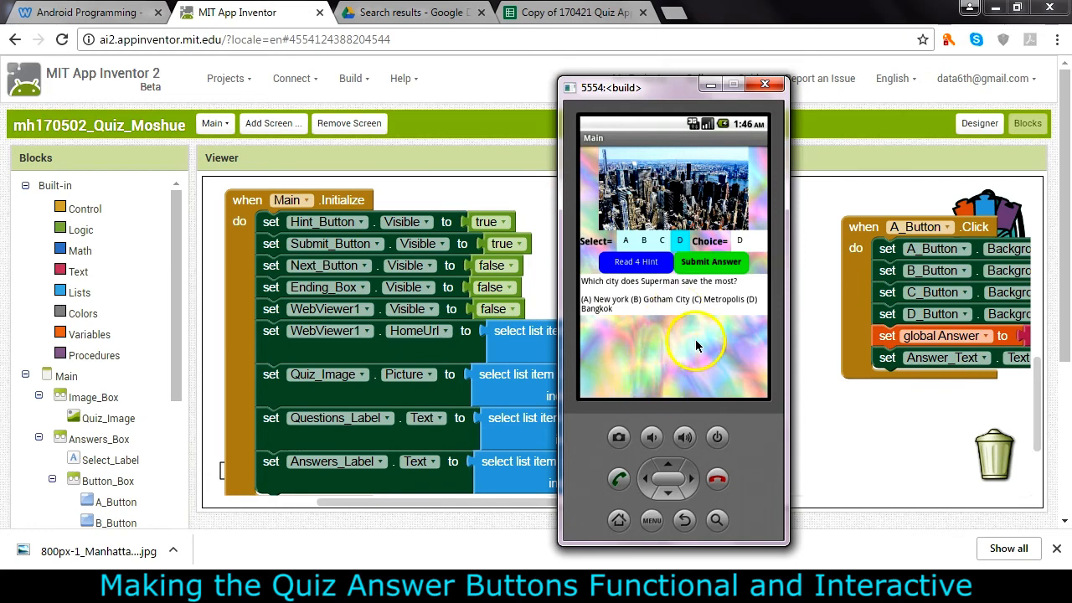
pyautogui.moveTo(586, 427)
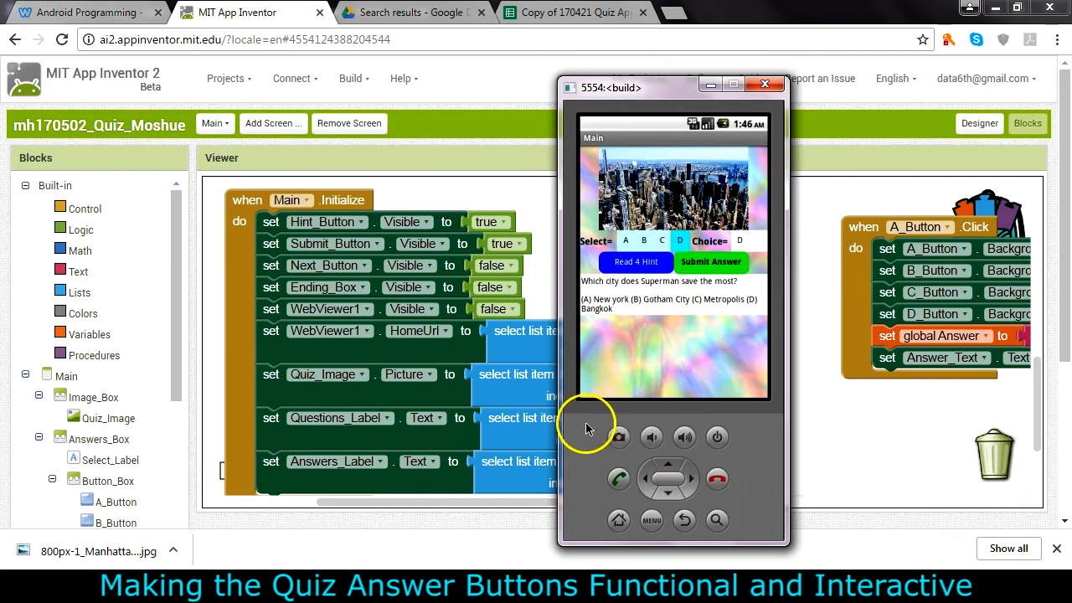